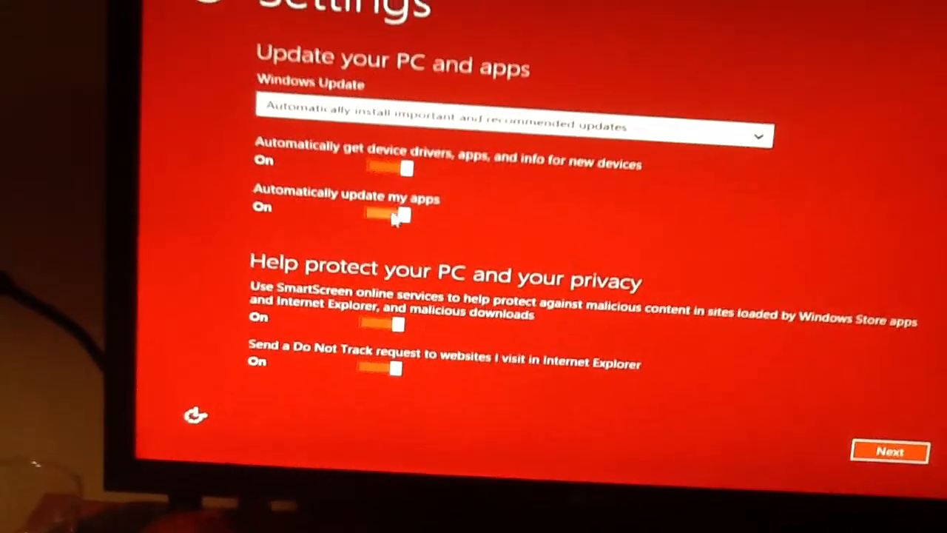
Turn off SmartScreen, keeping automatic updates and Do Not Track on, and continue.
{"action": "left_click", "coordinate": [385, 324]}
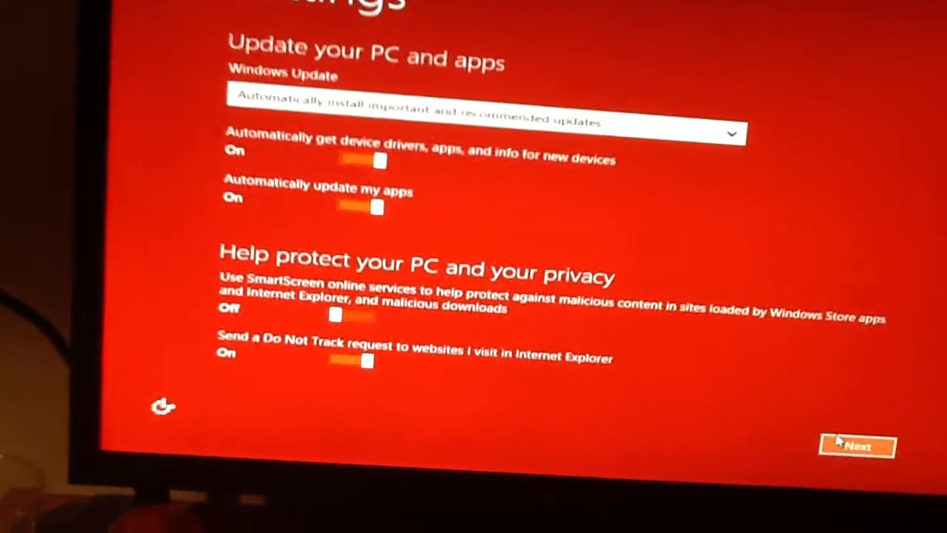
{"action": "left_click", "coordinate": [856, 445]}
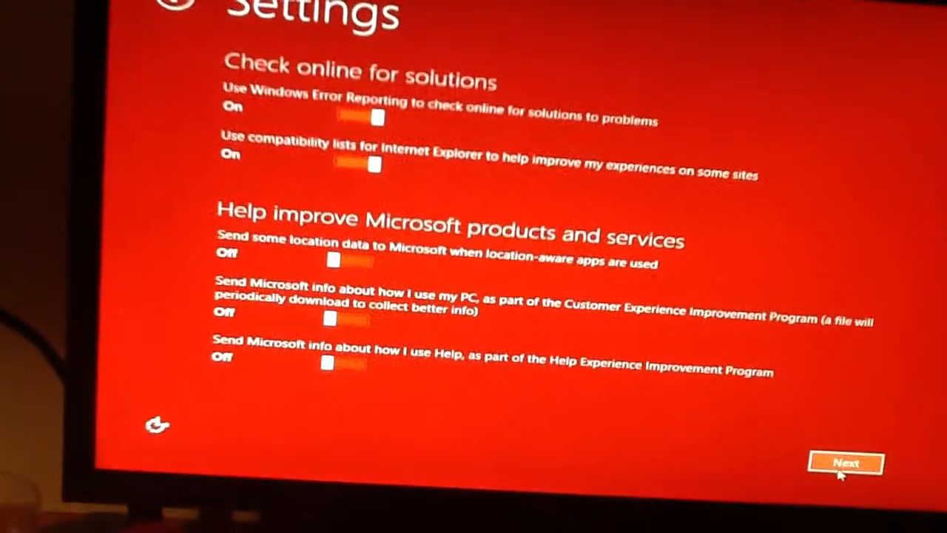
Accept the error reporting and Microsoft feedback settings as shown and continue.
{"action": "left_click", "coordinate": [845, 463]}
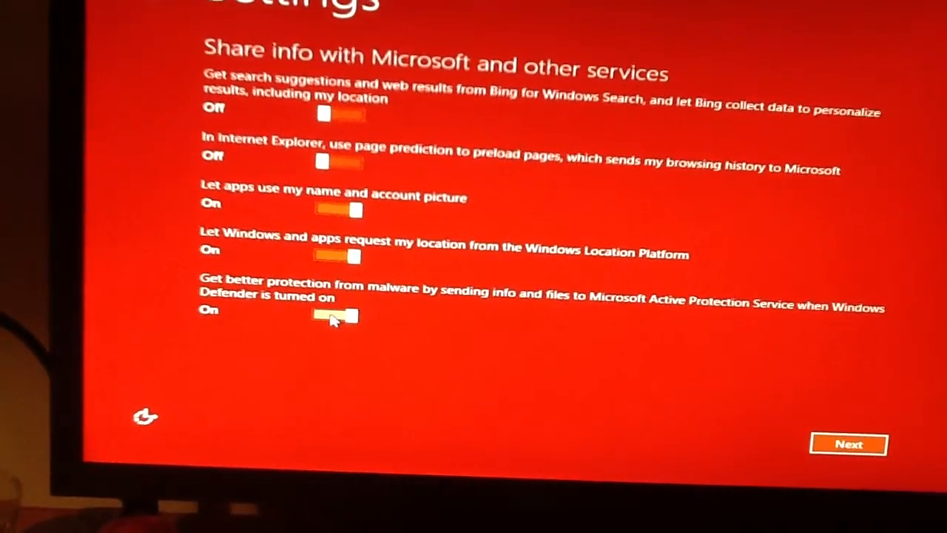
Turn off malware info sharing with the Active Protection Service and submit the sharing page.
{"action": "left_click", "coordinate": [336, 317]}
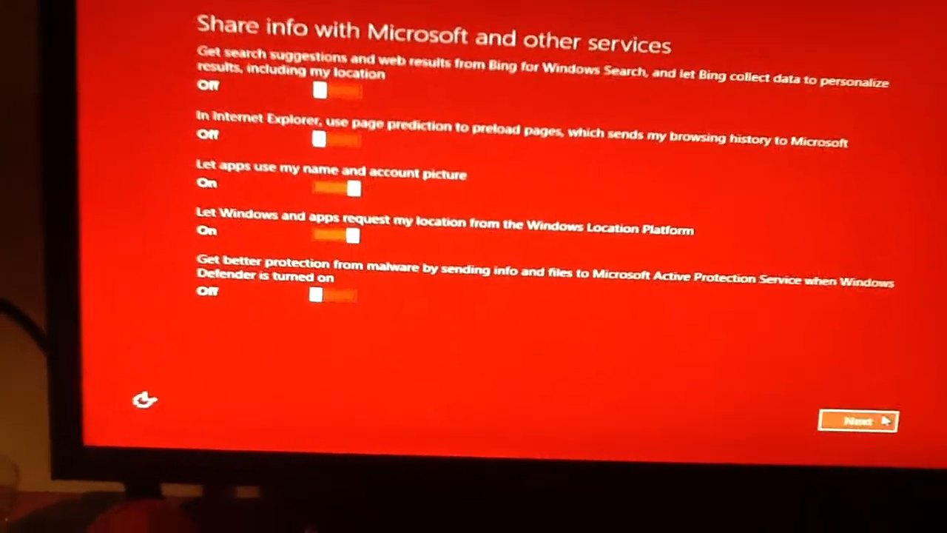
{"action": "left_click", "coordinate": [859, 422]}
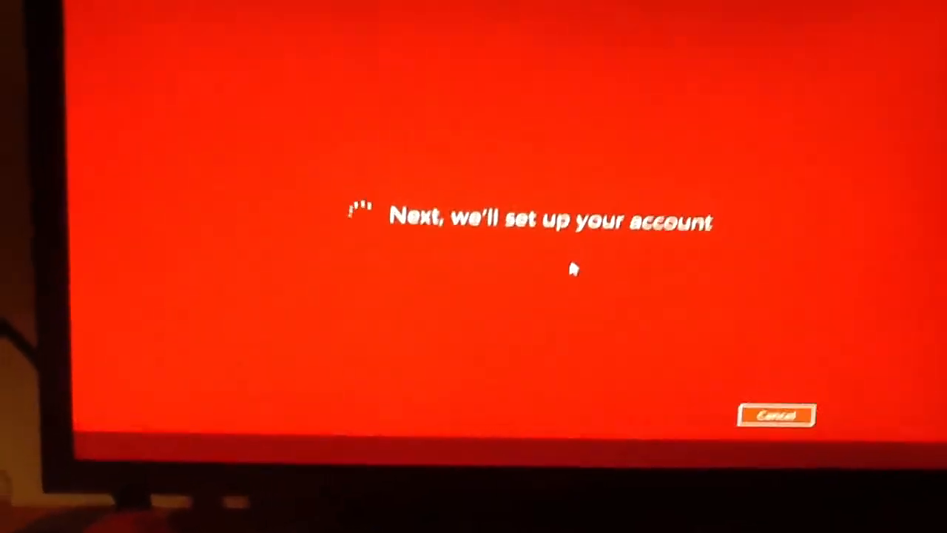